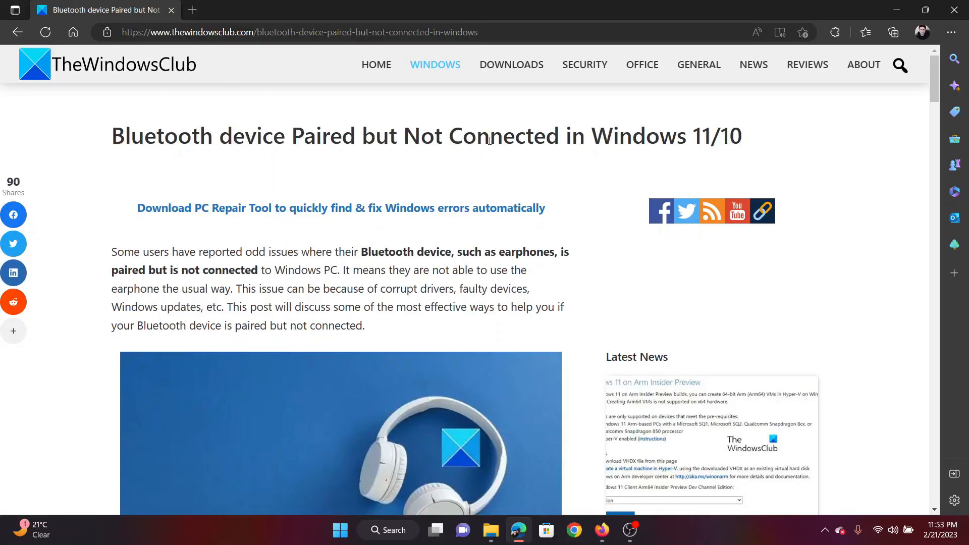
- Read through the article's first fixes for a paired-but-not-connected Bluetooth device
{"action": "double_click", "coordinate": [148, 136]}
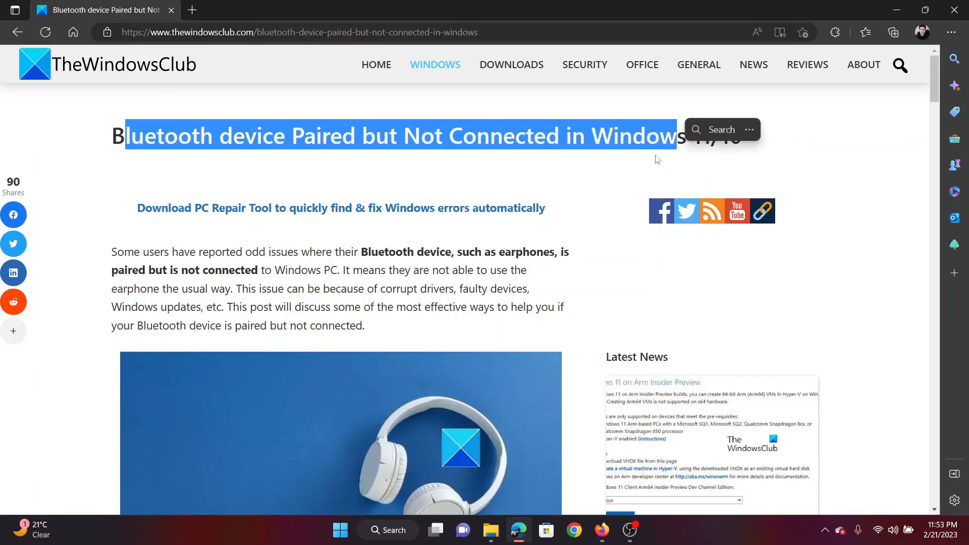
{"action": "mouse_move", "coordinate": [573, 186]}
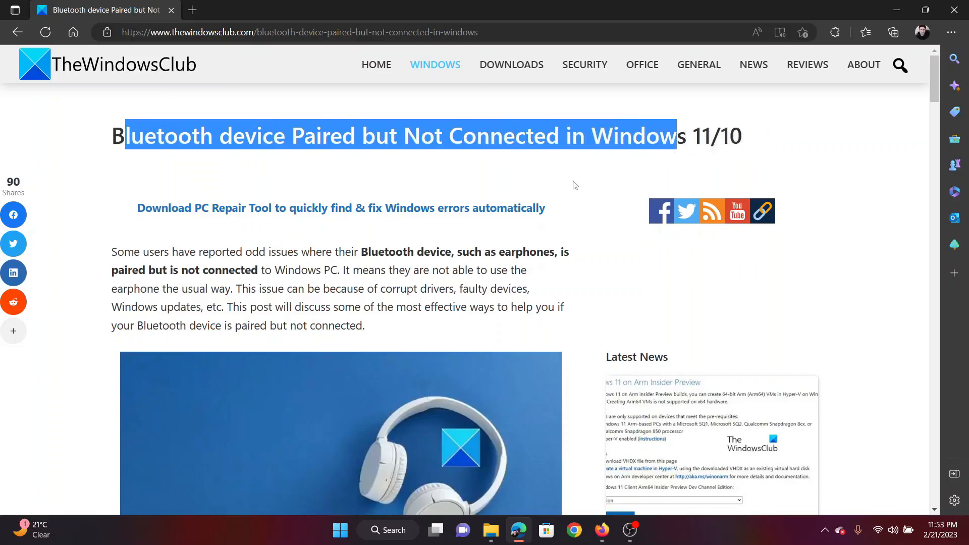
{"action": "scroll", "scroll_direction": "down", "scroll_amount": 3}
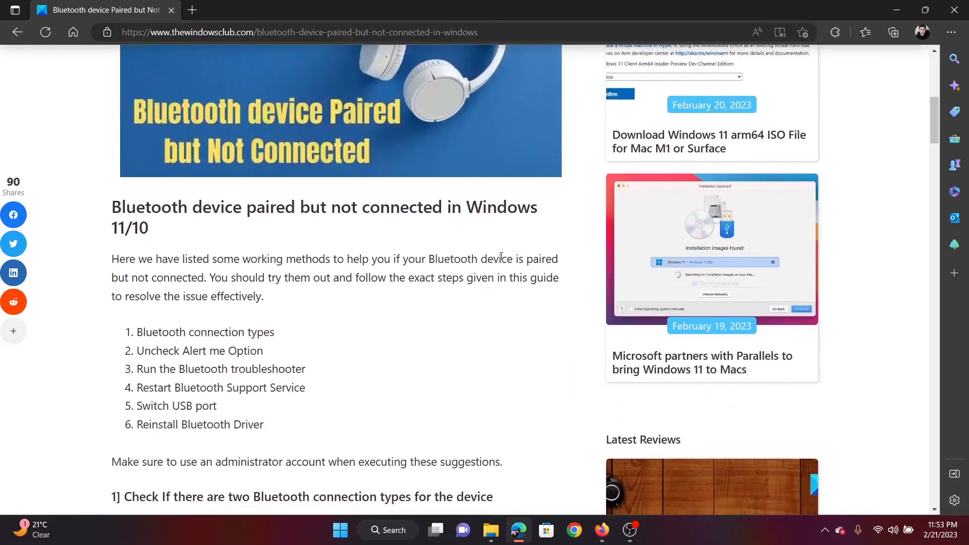
{"action": "scroll", "scroll_direction": "down", "scroll_amount": 3}
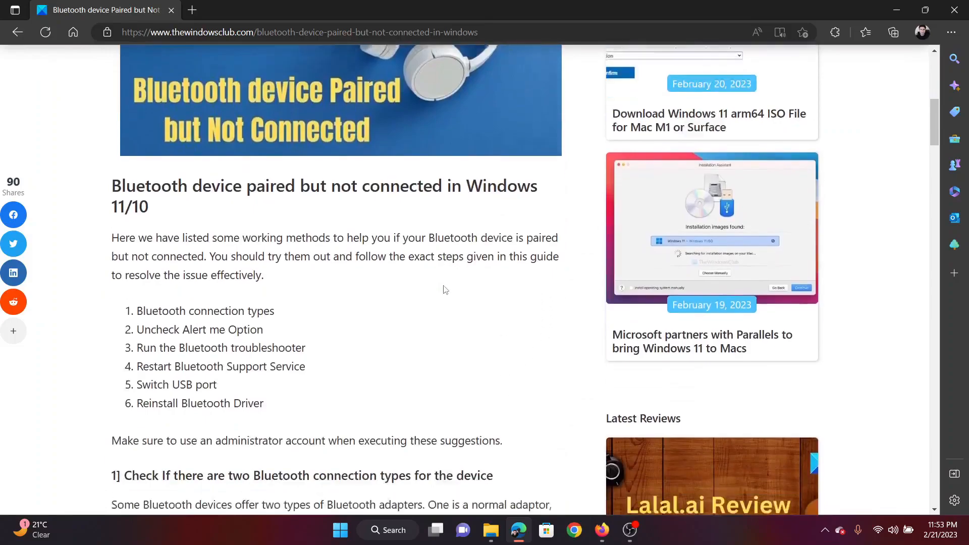
{"action": "scroll", "scroll_direction": "down", "scroll_amount": 3}
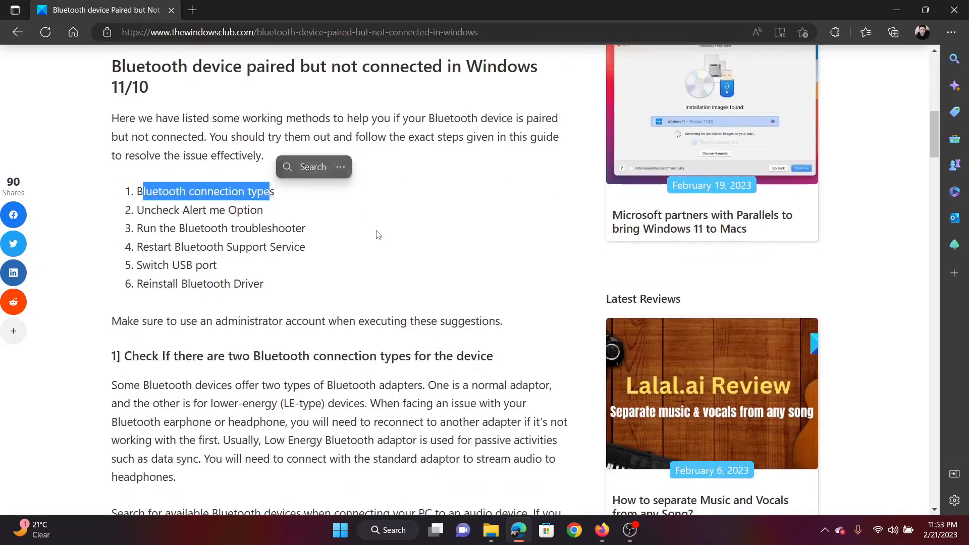
{"action": "scroll", "scroll_direction": "down", "scroll_amount": 3}
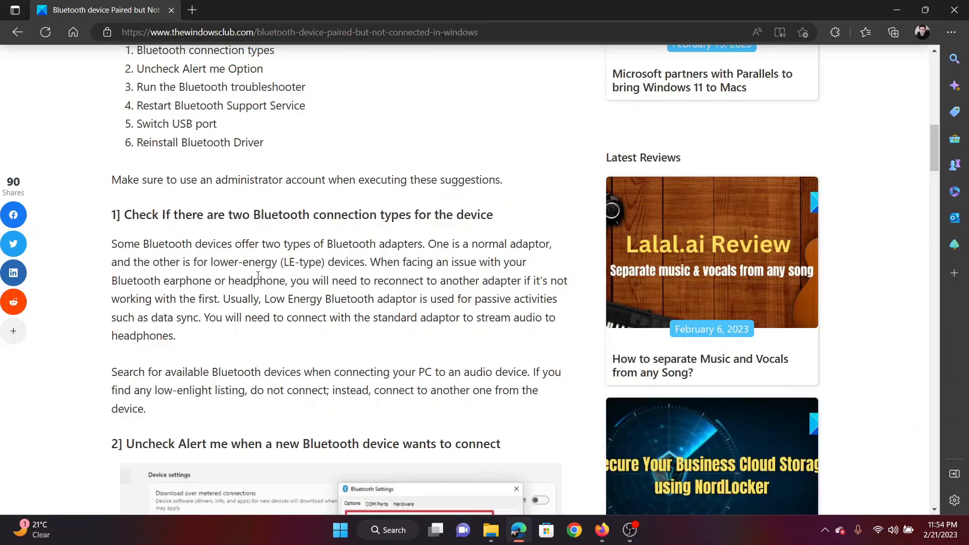
{"action": "scroll", "scroll_direction": "down", "scroll_amount": 3}
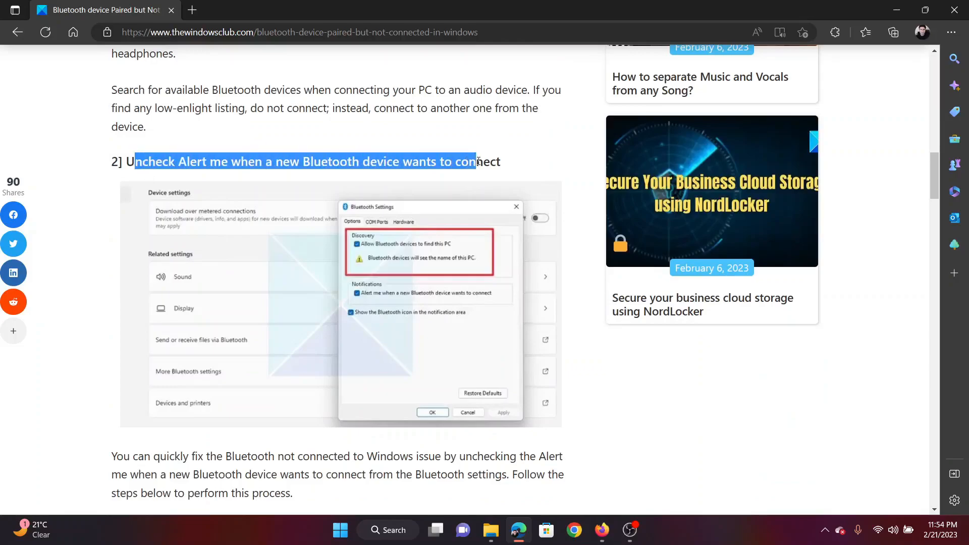
{"action": "scroll", "scroll_direction": "down", "scroll_amount": 3}
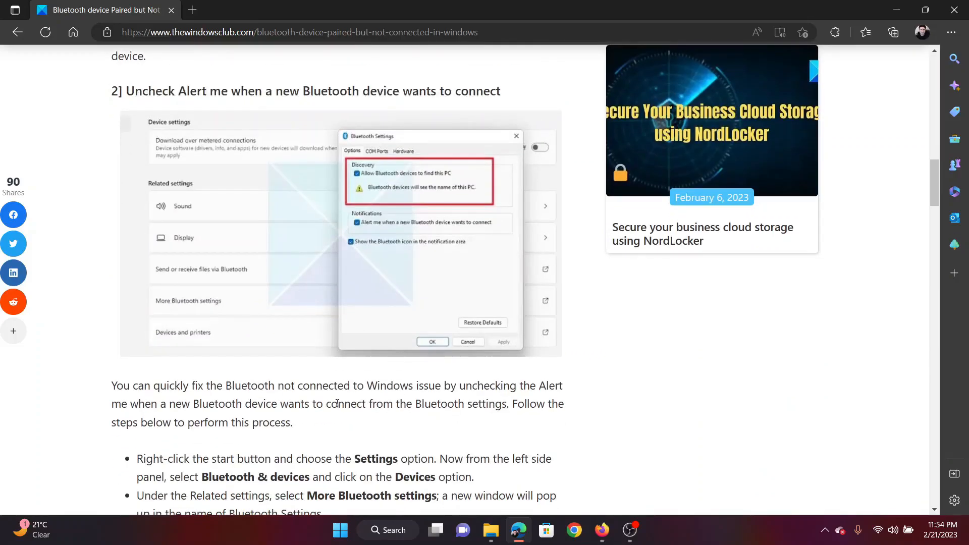
- In Bluetooth & devices > More Bluetooth settings, uncheck 'Alert me when a new Bluetooth device wants to connect'
{"action": "right_click", "coordinate": [340, 529]}
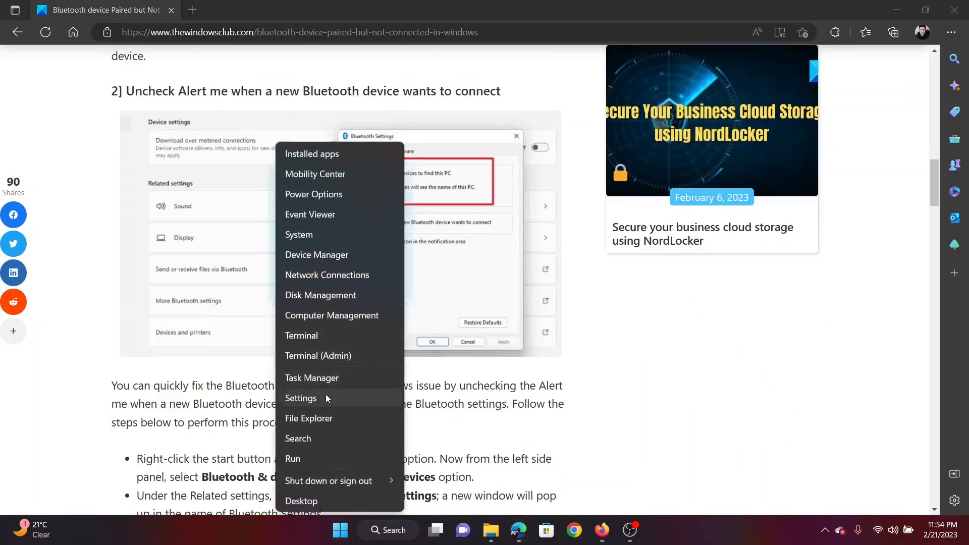
{"action": "left_click", "coordinate": [301, 398]}
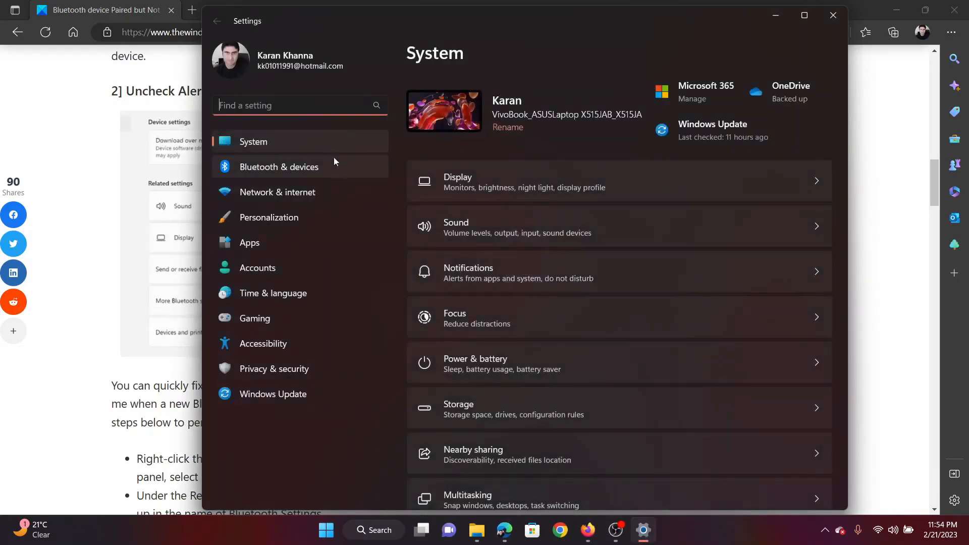
{"action": "left_click", "coordinate": [278, 166]}
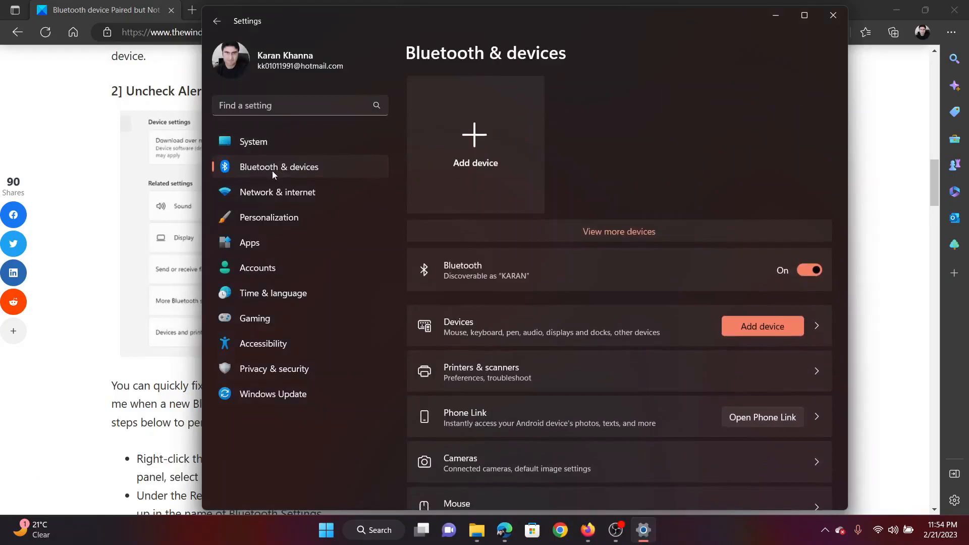
{"action": "mouse_move", "coordinate": [552, 321]}
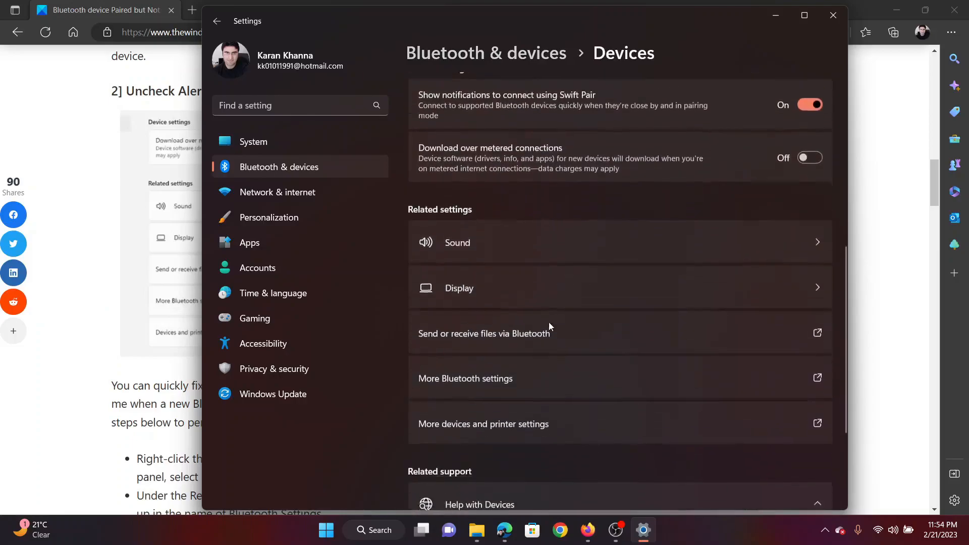
{"action": "scroll", "scroll_direction": "down", "scroll_amount": 3}
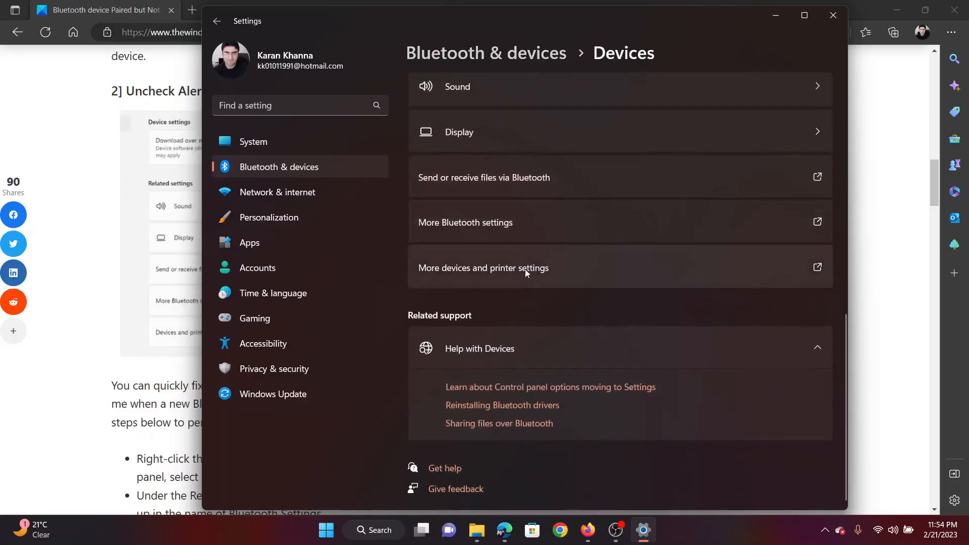
{"action": "left_click", "coordinate": [465, 222]}
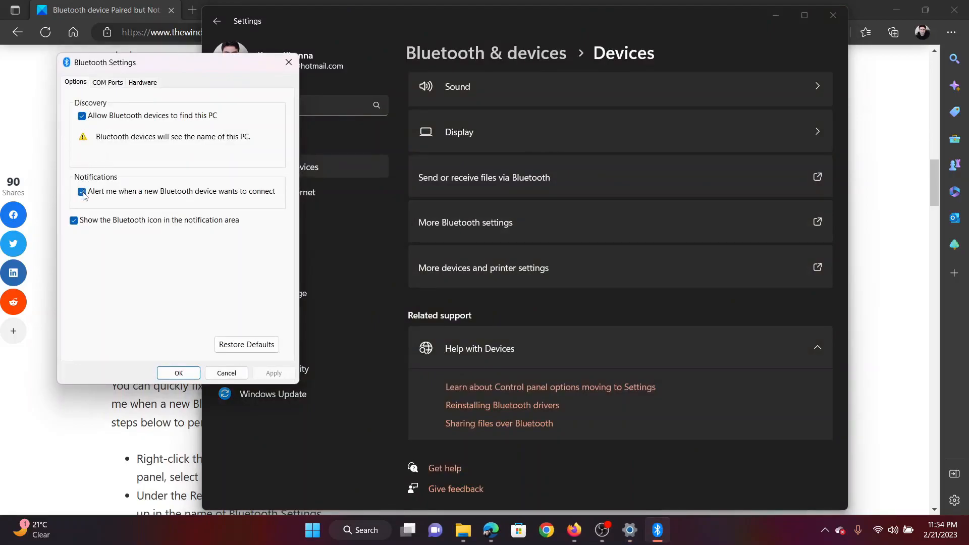
{"action": "left_click", "coordinate": [81, 192]}
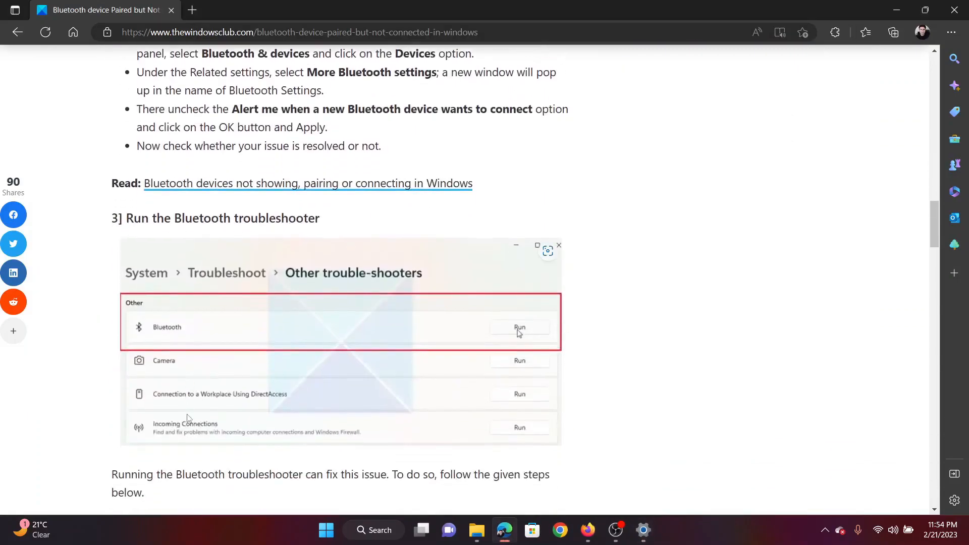
- Move on to the troubleshooter fix and bring up the Start button's quick link menu
{"action": "scroll", "scroll_direction": "down", "scroll_amount": 3}
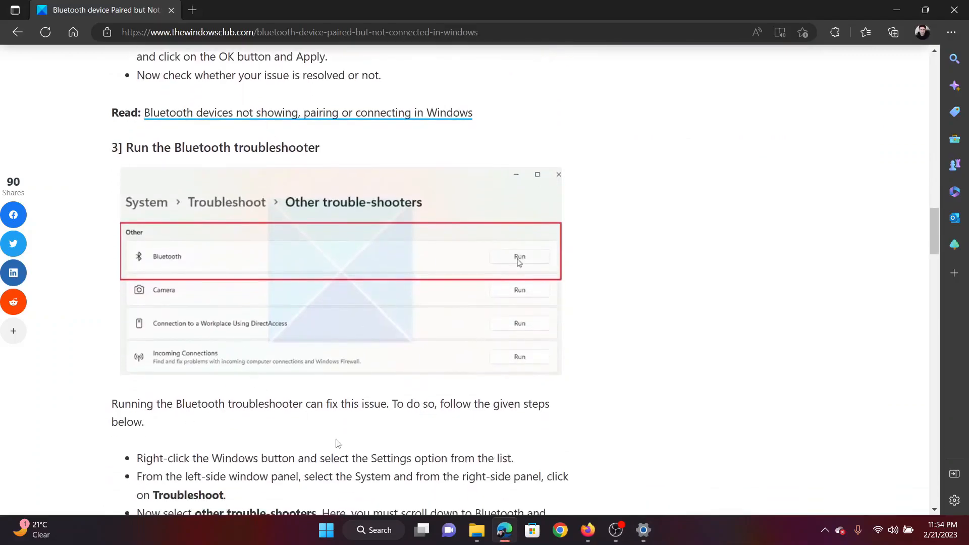
{"action": "right_click", "coordinate": [326, 530]}
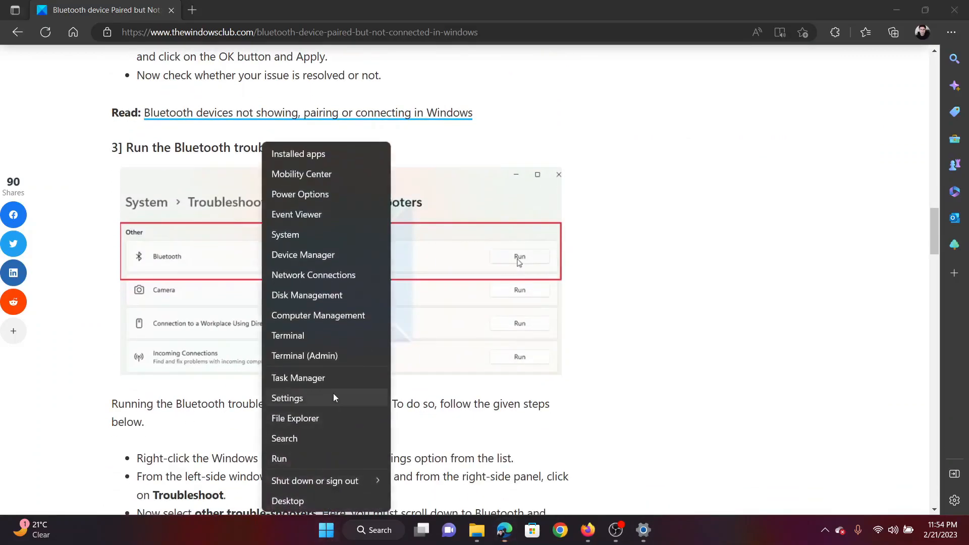
- Run the Bluetooth troubleshooter from System > Troubleshoot > Other troubleshooters
{"action": "left_click", "coordinate": [286, 398]}
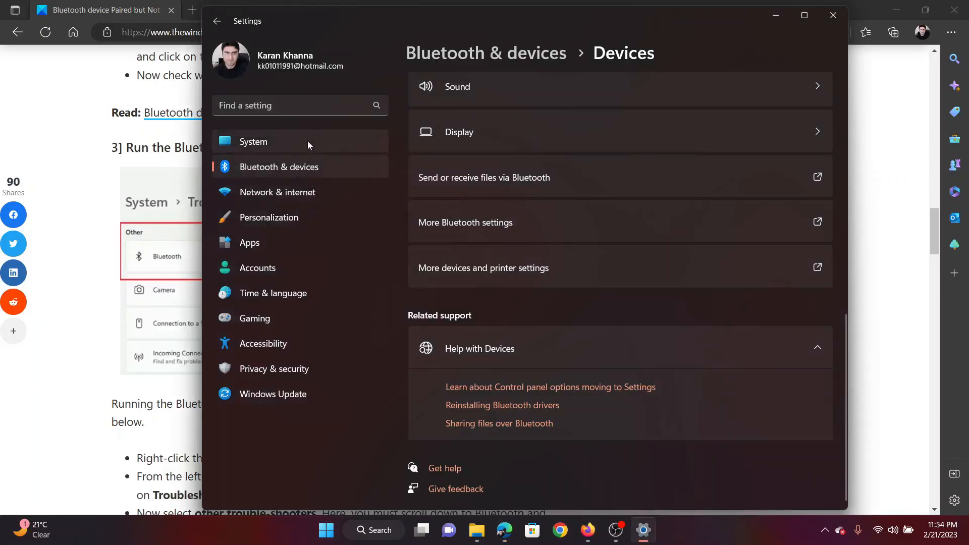
{"action": "left_click", "coordinate": [252, 142]}
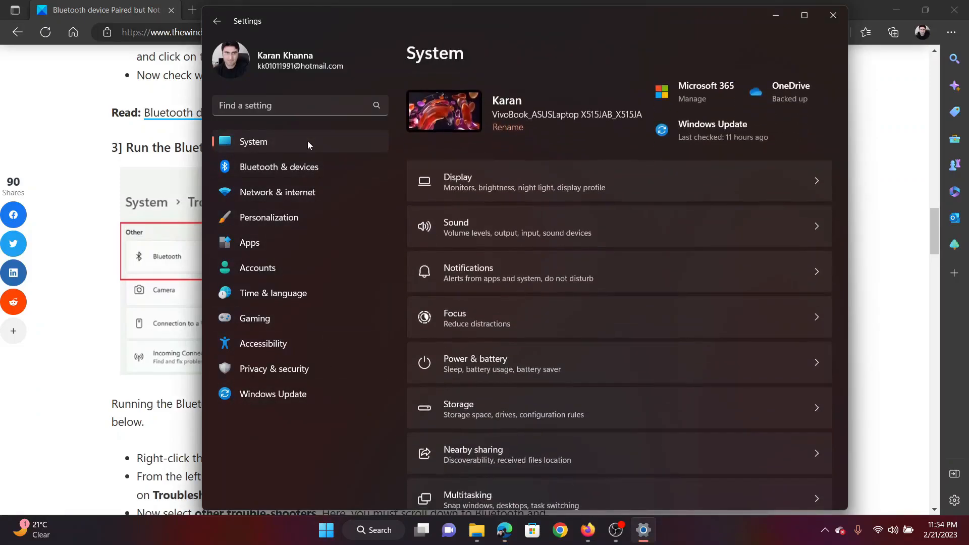
{"action": "scroll", "scroll_direction": "down", "scroll_amount": 3}
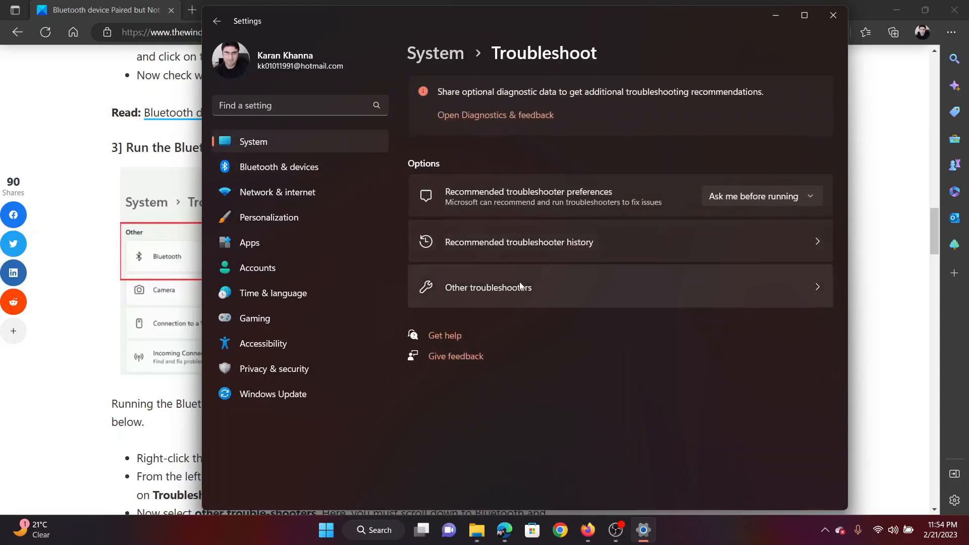
{"action": "left_click", "coordinate": [488, 287]}
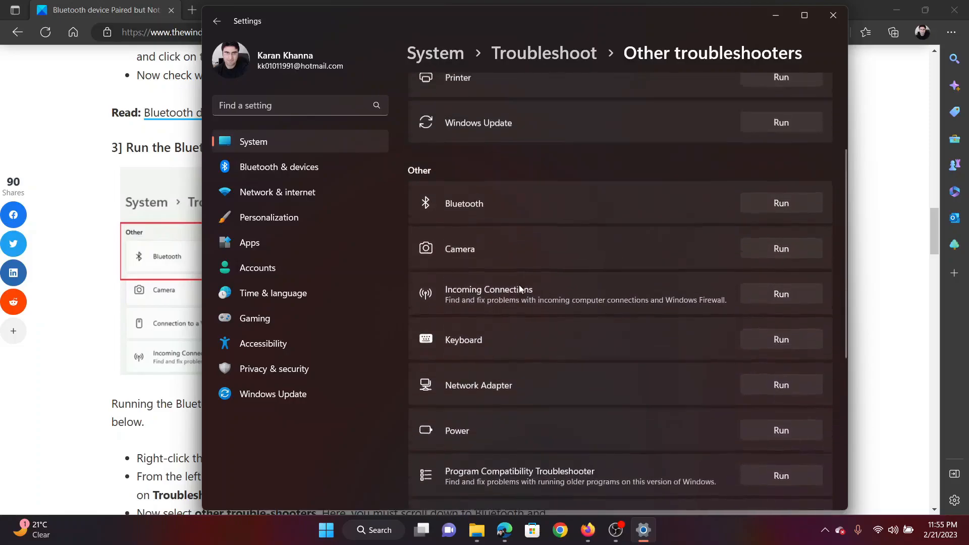
{"action": "scroll", "scroll_direction": "up", "scroll_amount": 3}
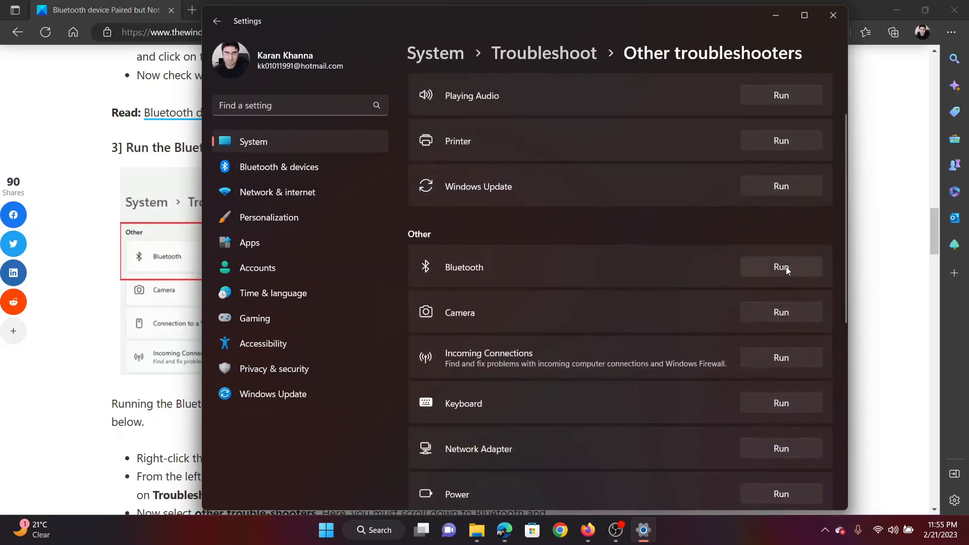
{"action": "left_click", "coordinate": [780, 266]}
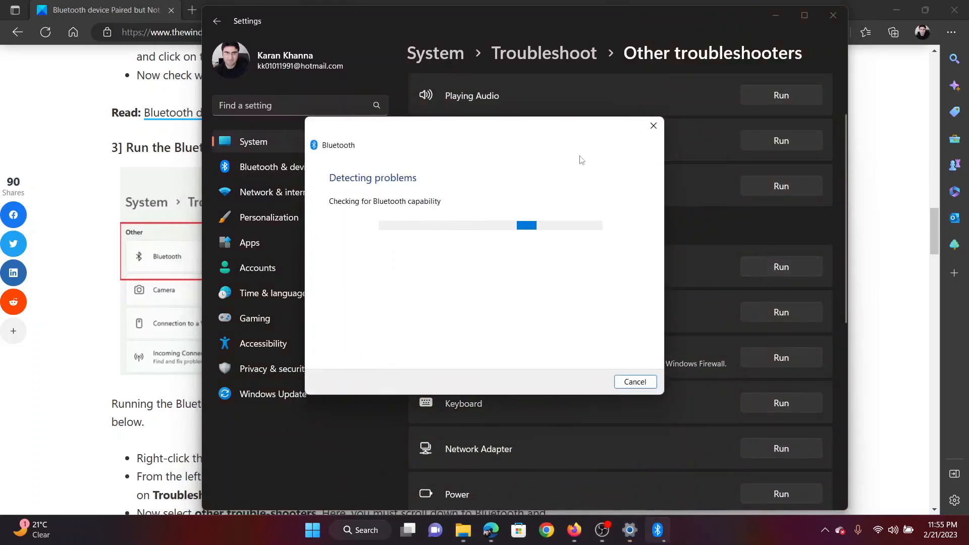
{"action": "mouse_move", "coordinate": [628, 141]}
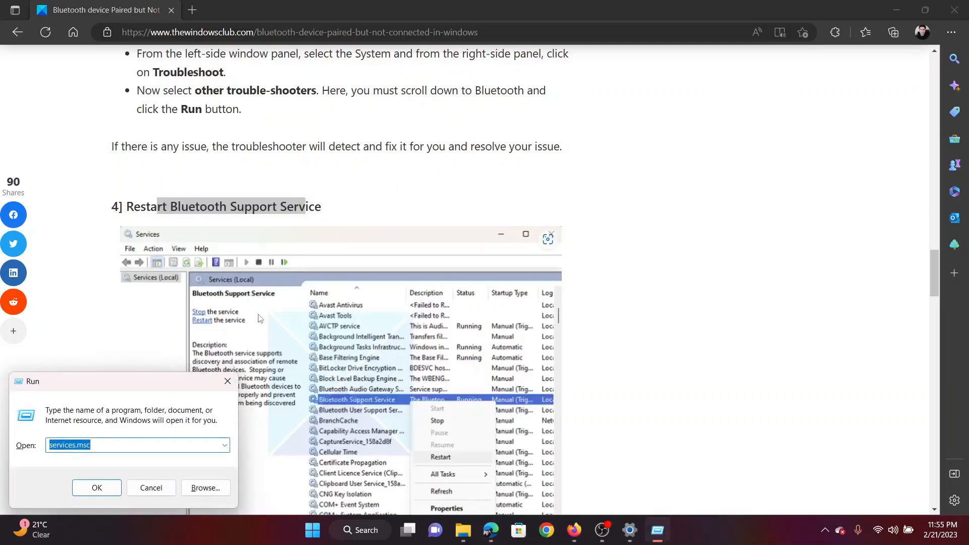
- Launch services.msc, locate Bluetooth Support Service and restart it
{"action": "left_click", "coordinate": [137, 445]}
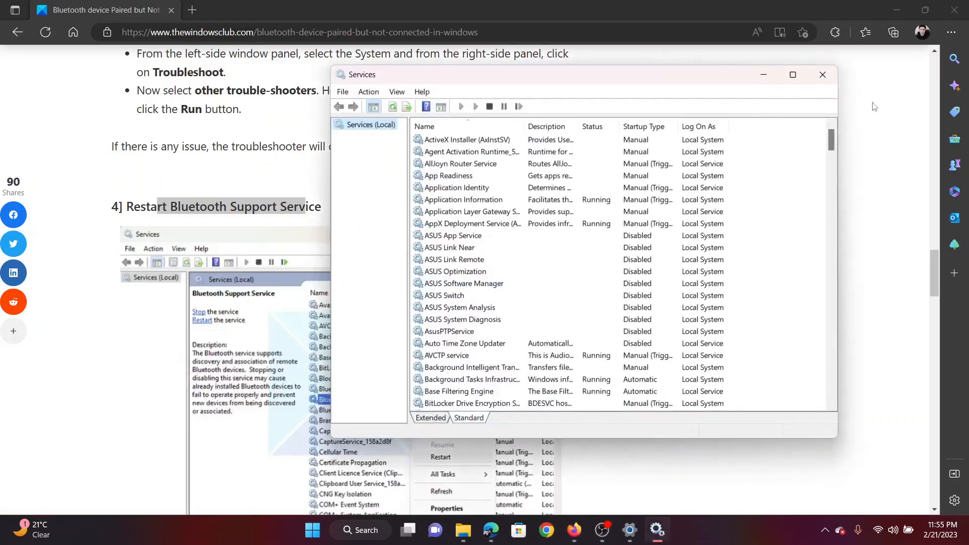
{"action": "scroll", "scroll_direction": "down", "scroll_amount": 3}
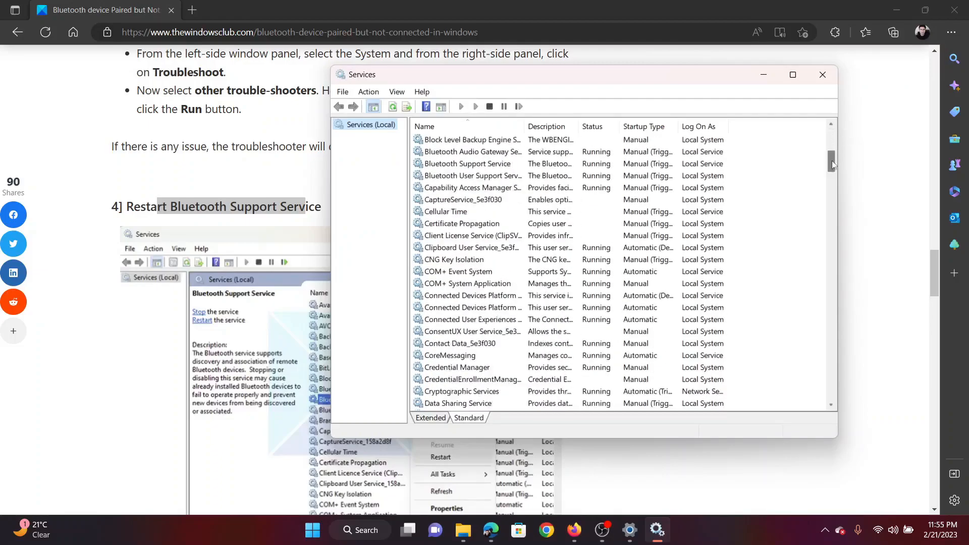
{"action": "scroll", "scroll_direction": "down", "scroll_amount": 3}
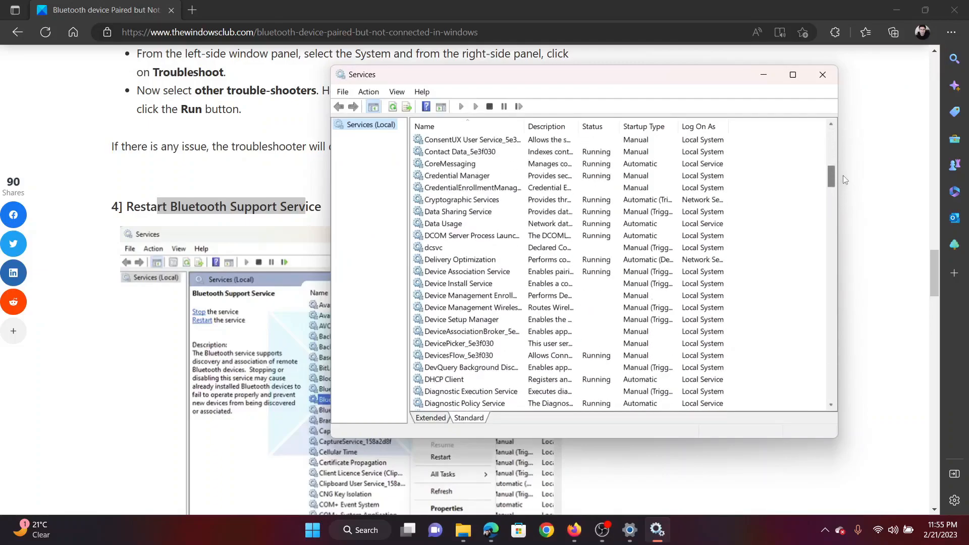
{"action": "scroll", "scroll_direction": "up", "scroll_amount": 3}
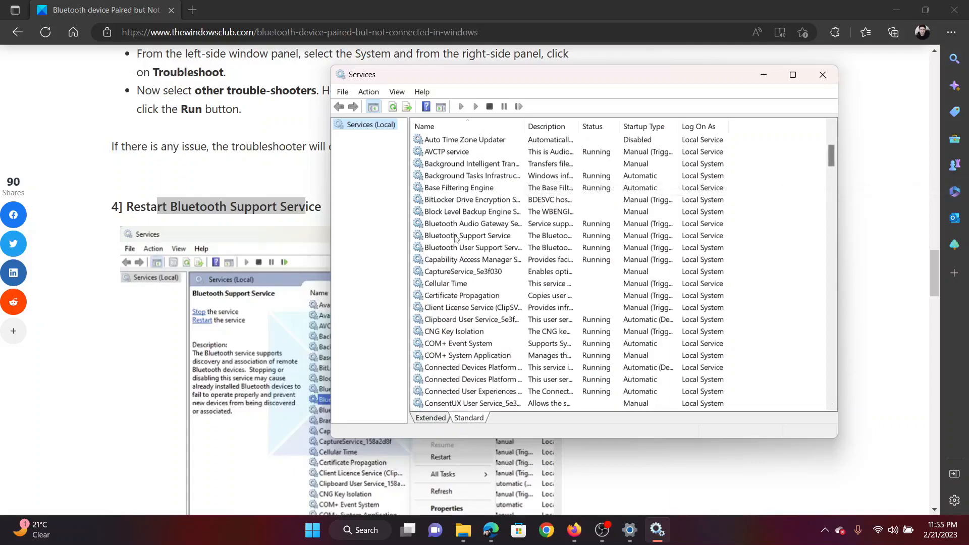
{"action": "right_click", "coordinate": [468, 236]}
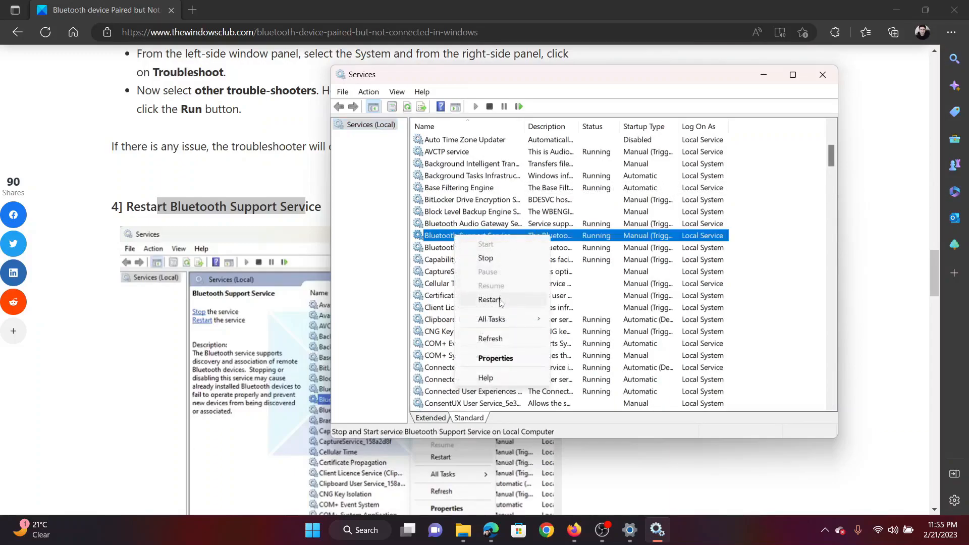
{"action": "left_click", "coordinate": [489, 300]}
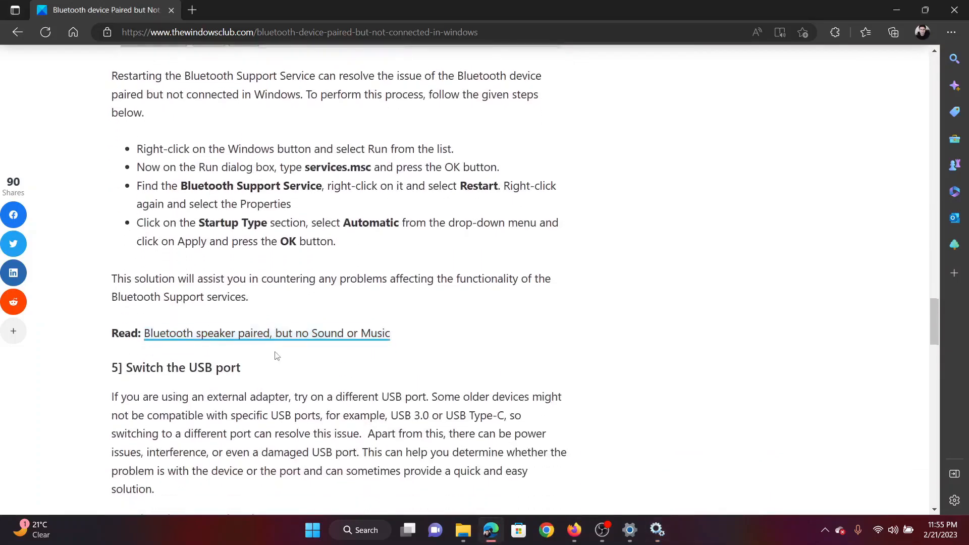
- Read down to fix 6, Reinstall Bluetooth Driver, and bring up the Start quick link menu
{"action": "scroll", "scroll_direction": "down", "scroll_amount": 3}
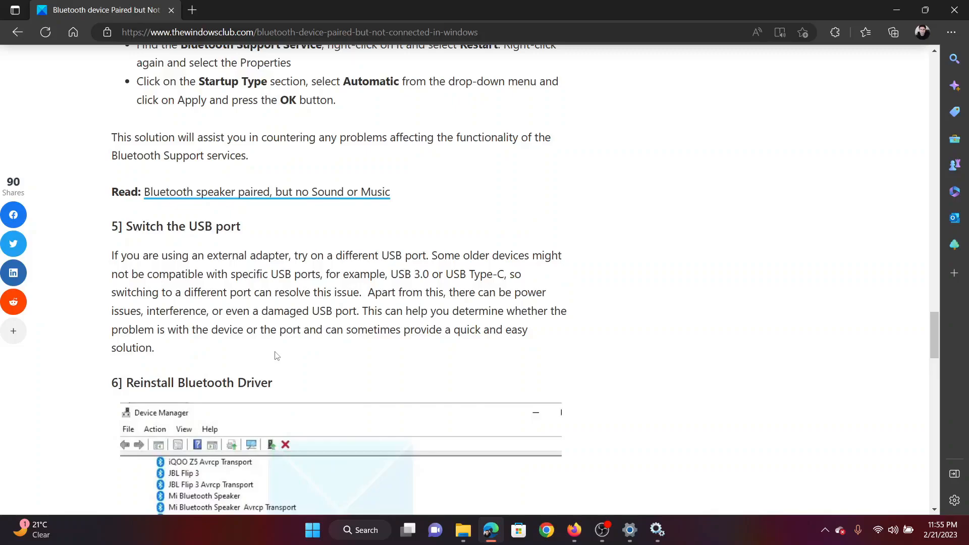
{"action": "mouse_move", "coordinate": [431, 270]}
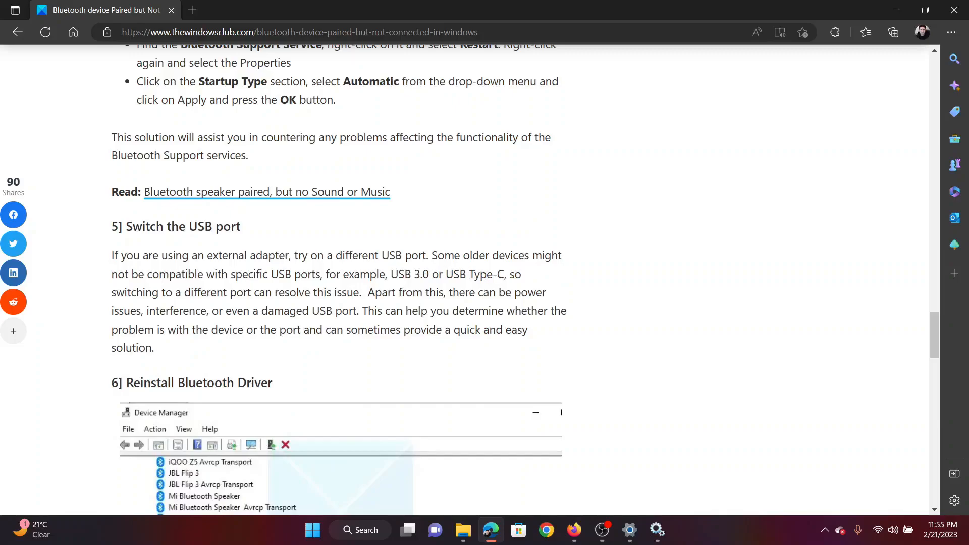
{"action": "mouse_move", "coordinate": [447, 346]}
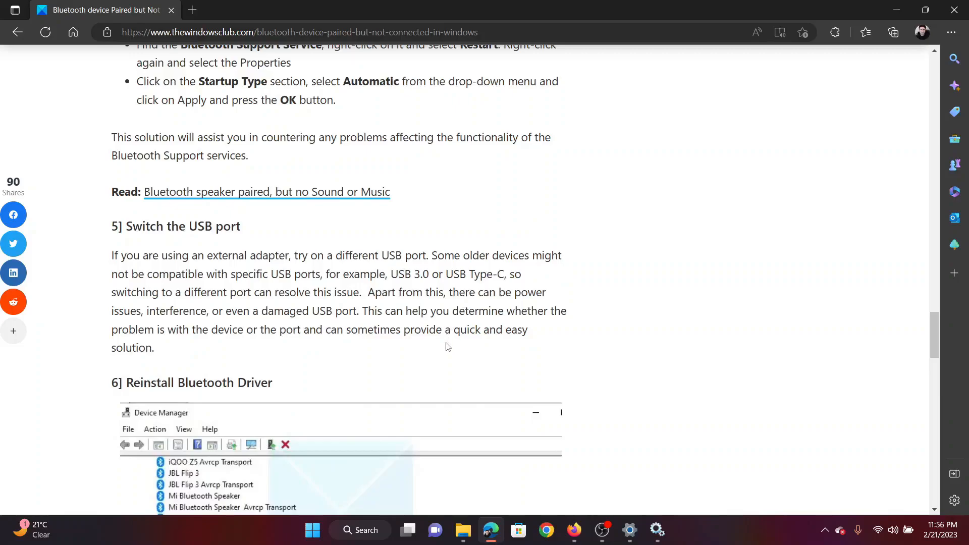
{"action": "scroll", "scroll_direction": "down", "scroll_amount": 3}
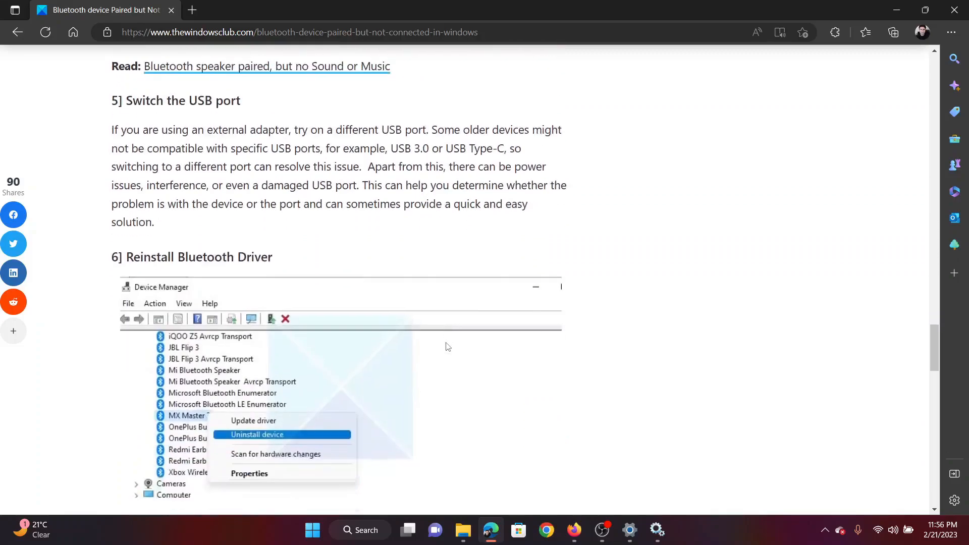
{"action": "scroll", "scroll_direction": "down", "scroll_amount": 3}
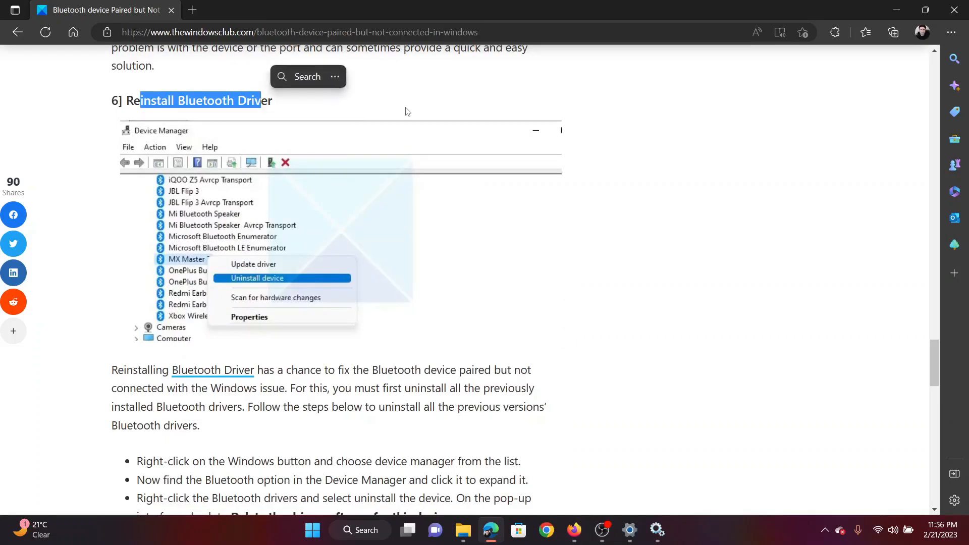
{"action": "right_click", "coordinate": [312, 529]}
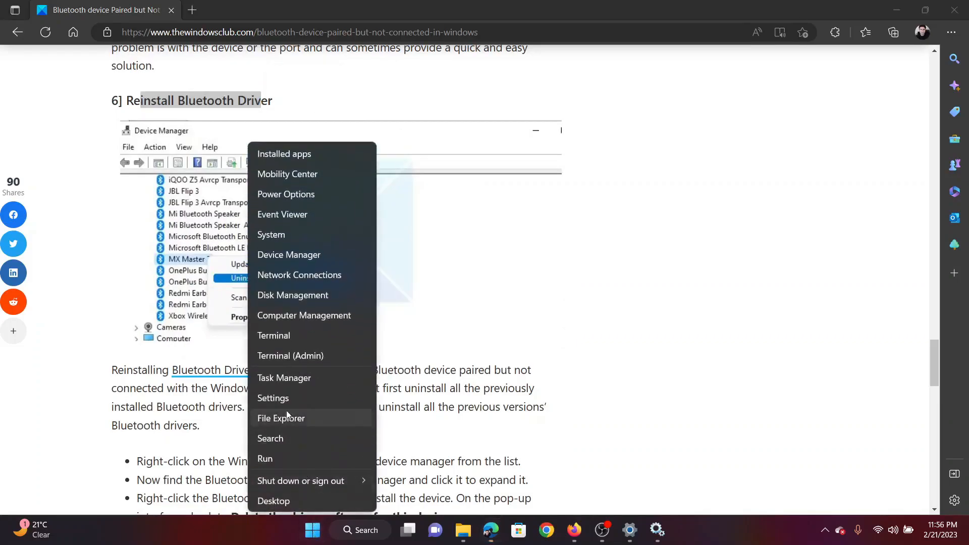
- Check Windows Update and Advanced options > Optional updates, confirm none available, and close Settings
{"action": "left_click", "coordinate": [272, 398]}
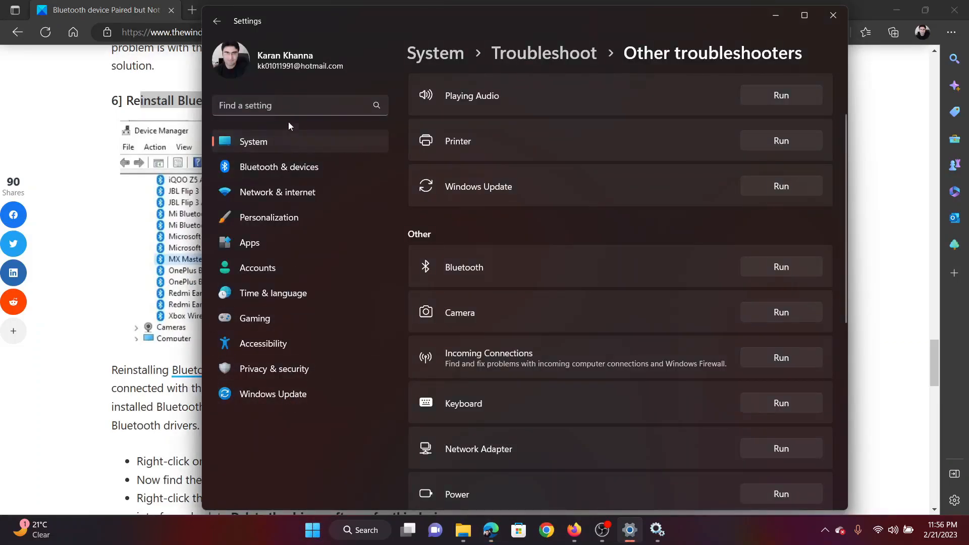
{"action": "mouse_move", "coordinate": [272, 394]}
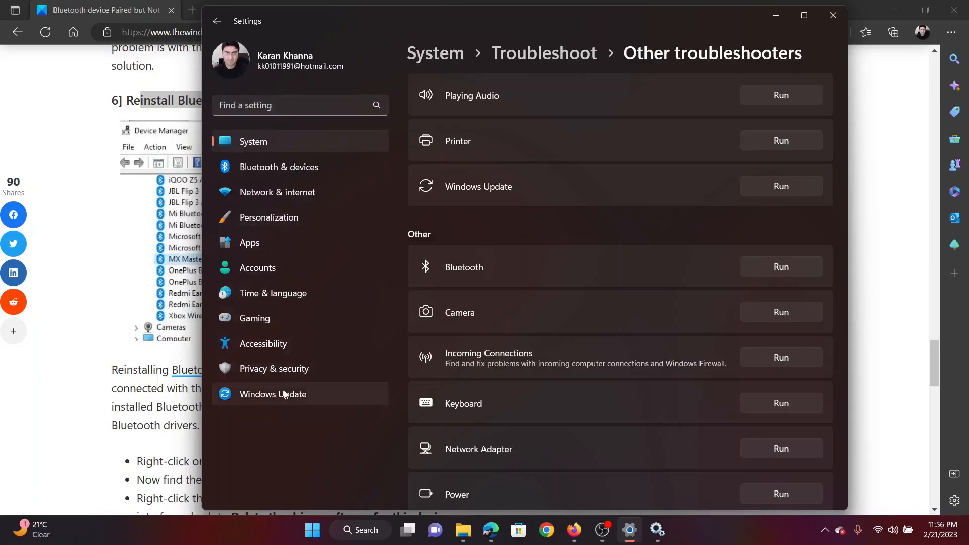
{"action": "left_click", "coordinate": [273, 393]}
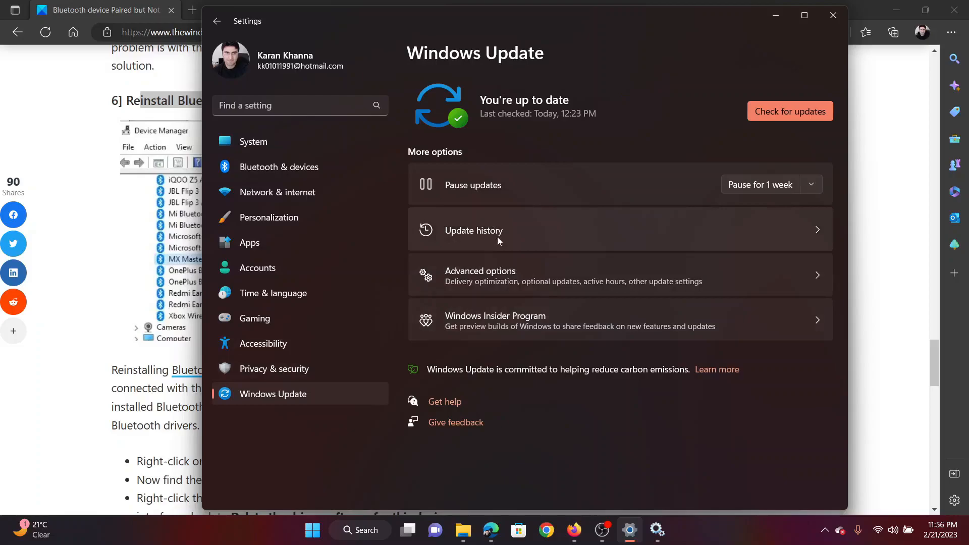
{"action": "left_click", "coordinate": [478, 275]}
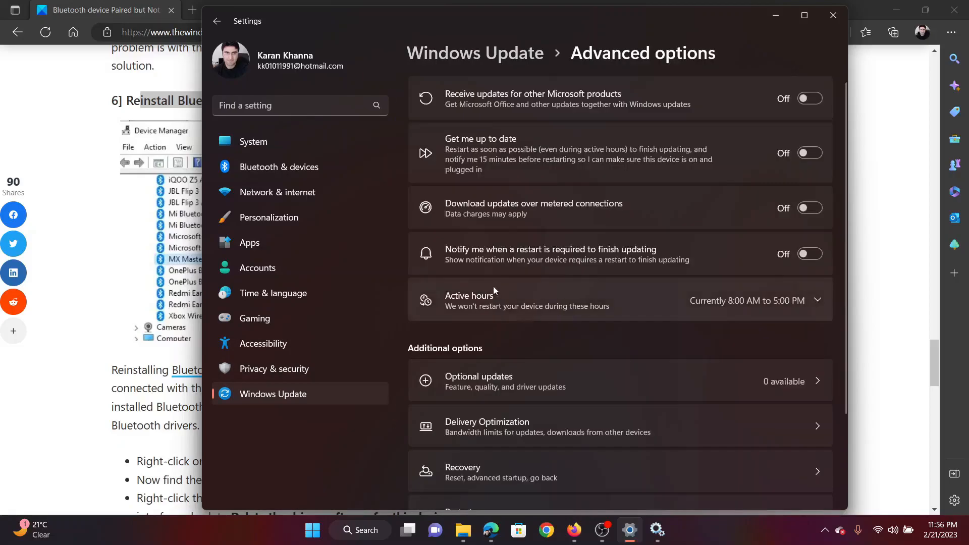
{"action": "left_click", "coordinate": [477, 376]}
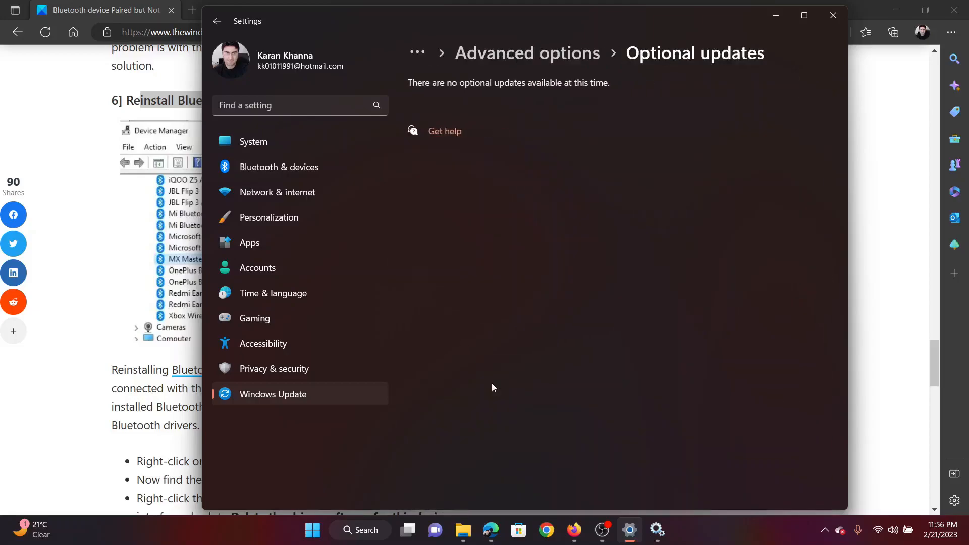
{"action": "mouse_move", "coordinate": [533, 193]}
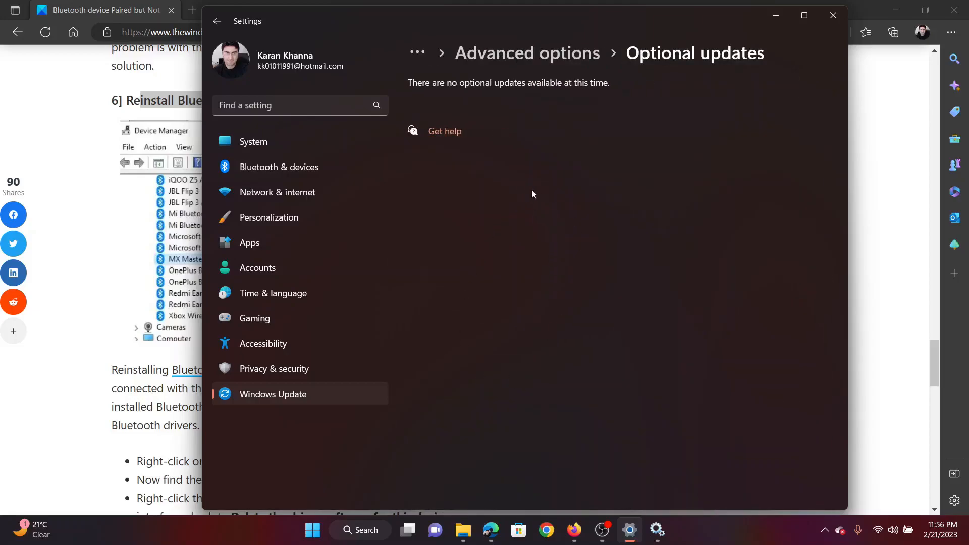
{"action": "mouse_move", "coordinate": [288, 403]}
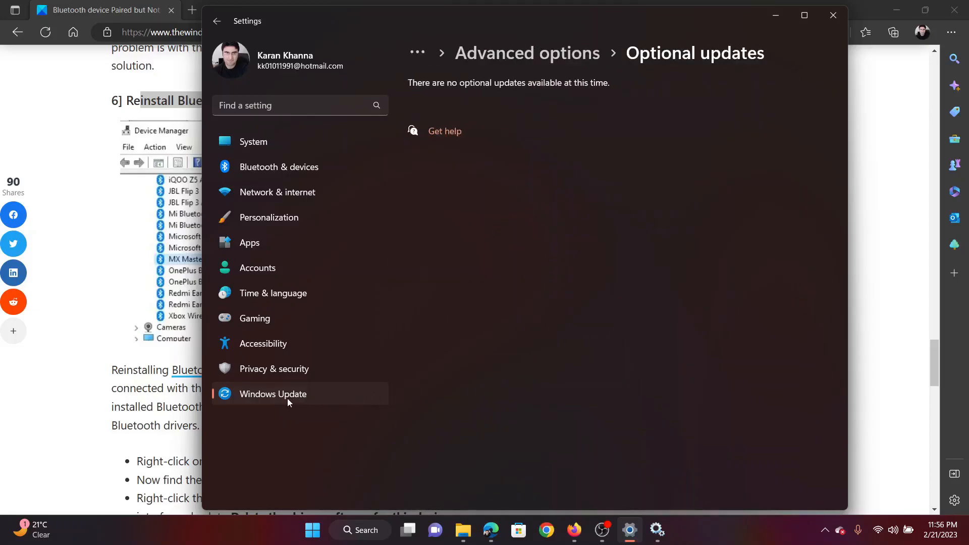
{"action": "left_click", "coordinate": [273, 394]}
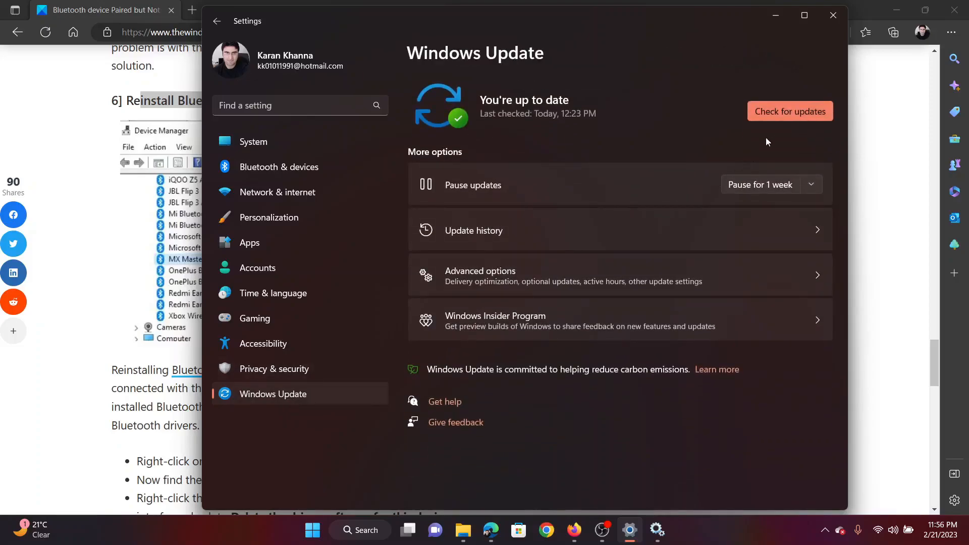
{"action": "left_click", "coordinate": [790, 111]}
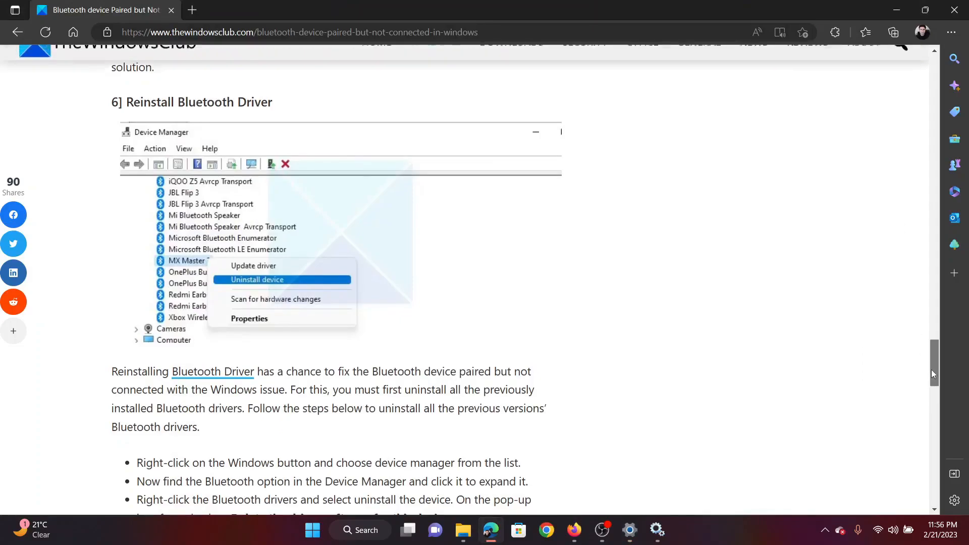
- Scroll back up to the article title and introduction
{"action": "scroll", "scroll_direction": "up", "scroll_amount": 3}
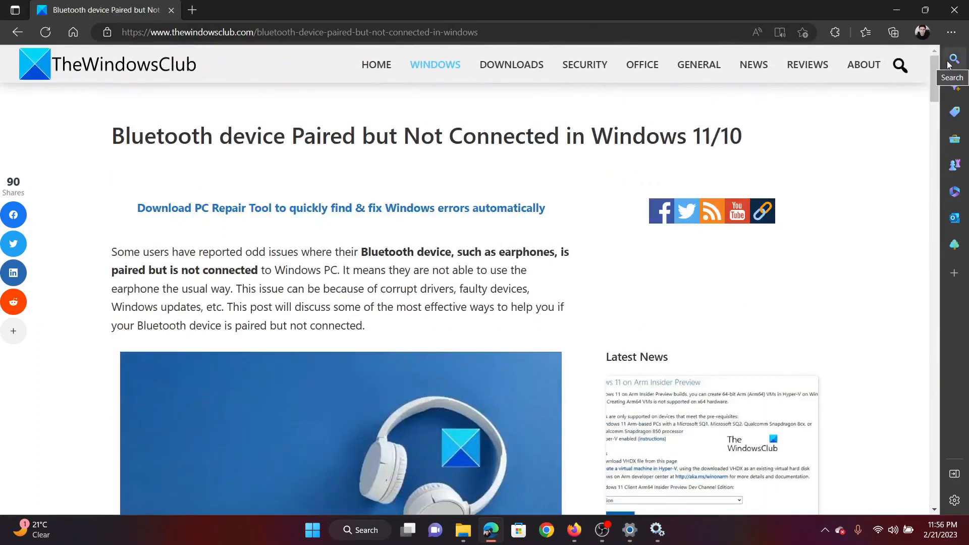
{"action": "mouse_move", "coordinate": [818, 115]}
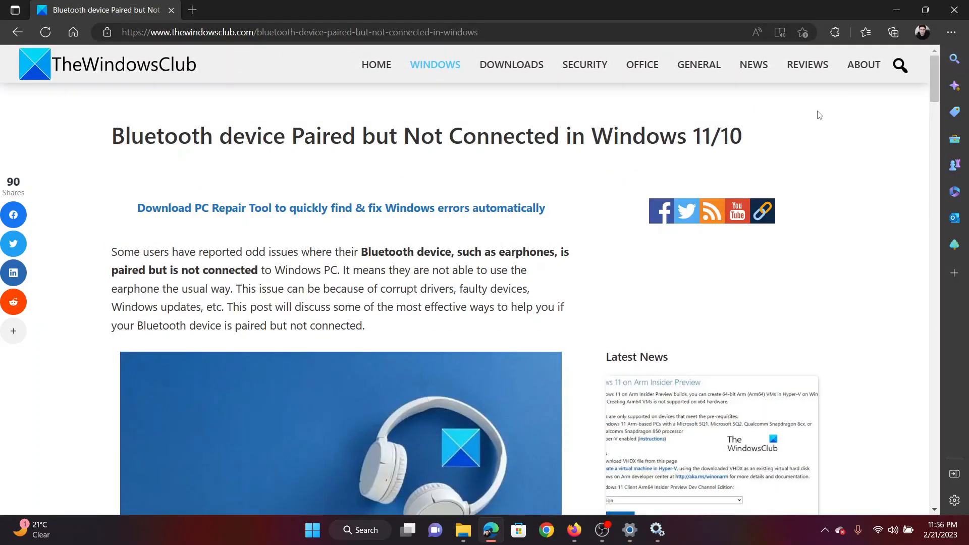